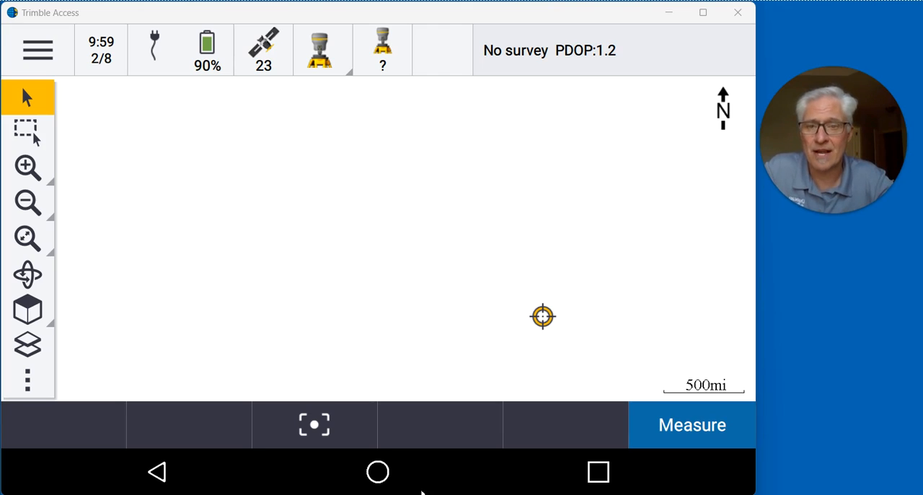
mouse_move(124, 98)
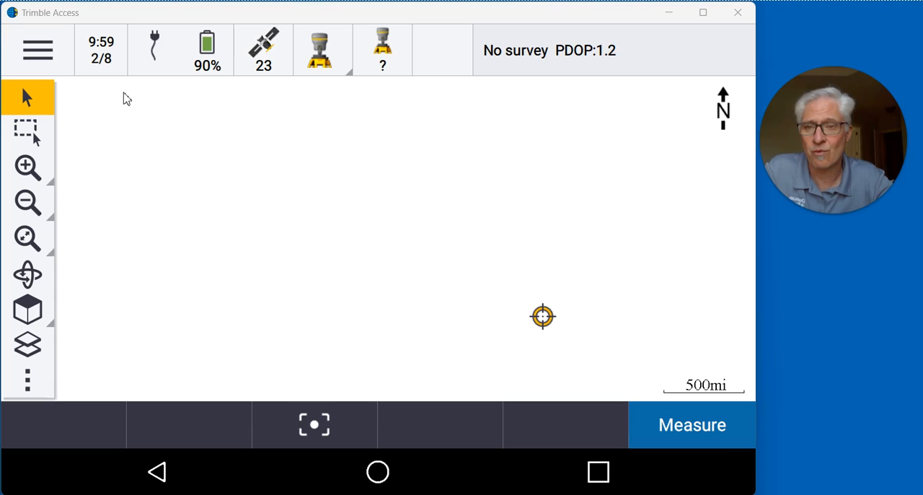
Choose Start base receiver under the RTK and LOGGING style for job Topo2.
left_click(38, 49)
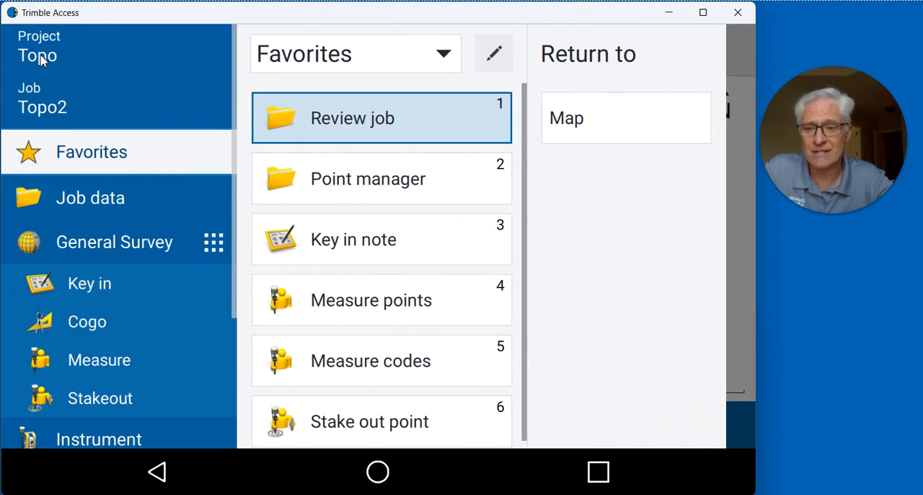
left_click(98, 359)
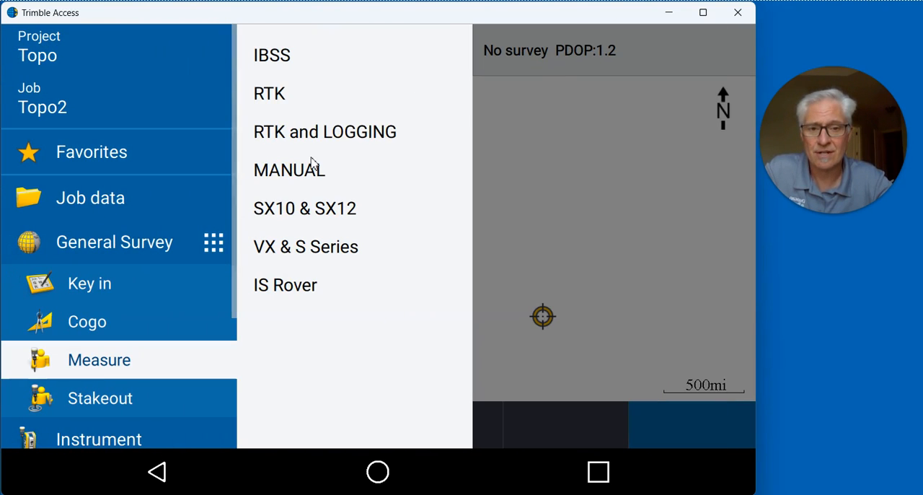
left_click(324, 131)
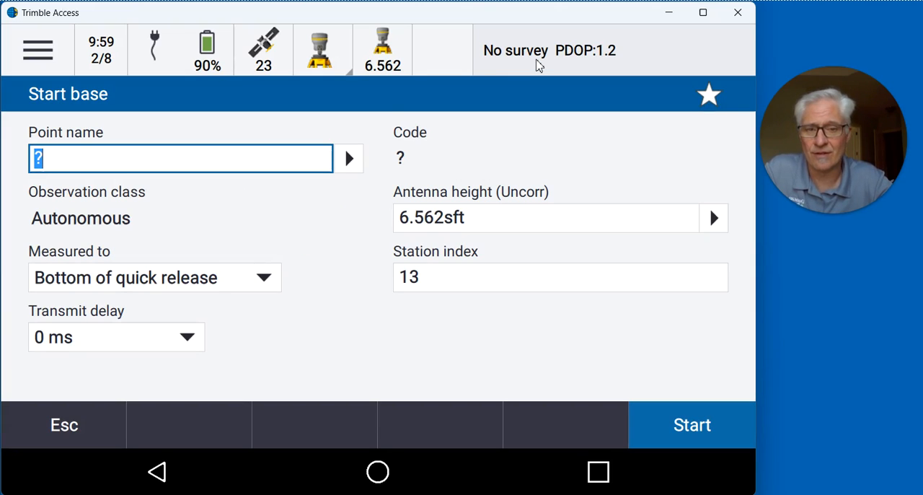
mouse_move(281, 163)
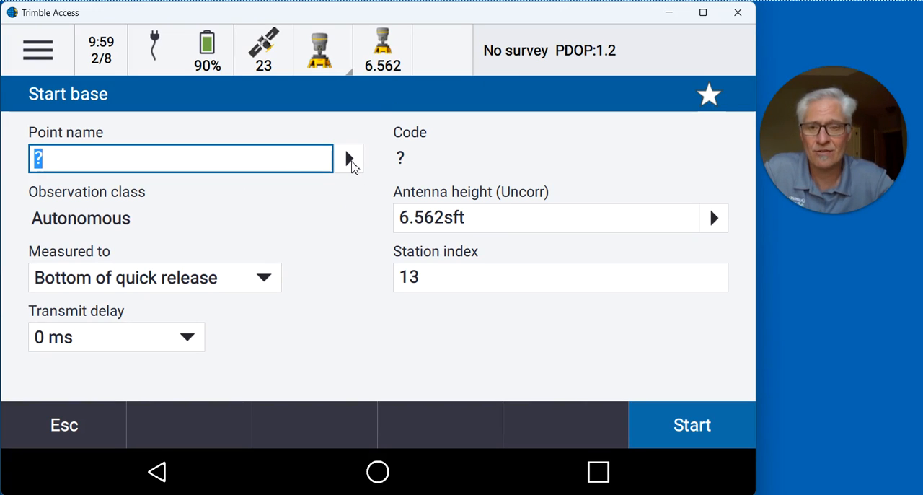
Key in point 100 coded BASE from the current position (Here) and store it as the base point.
left_click(349, 159)
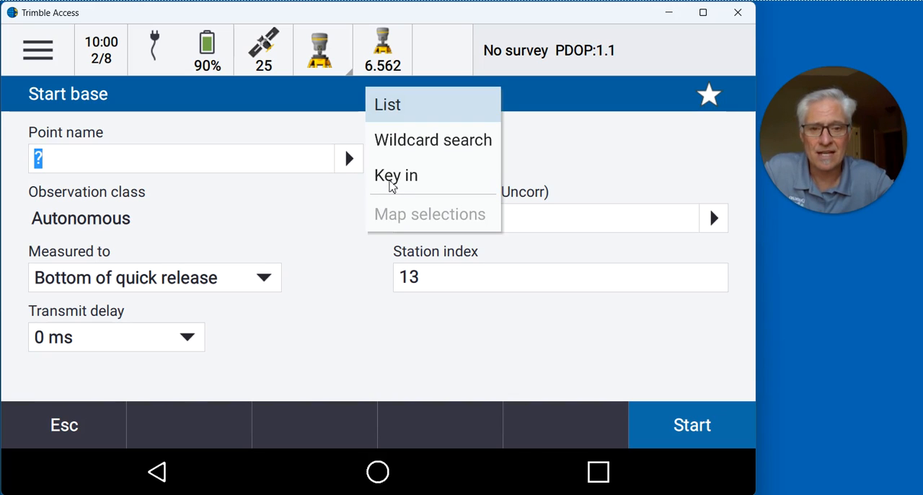
left_click(395, 176)
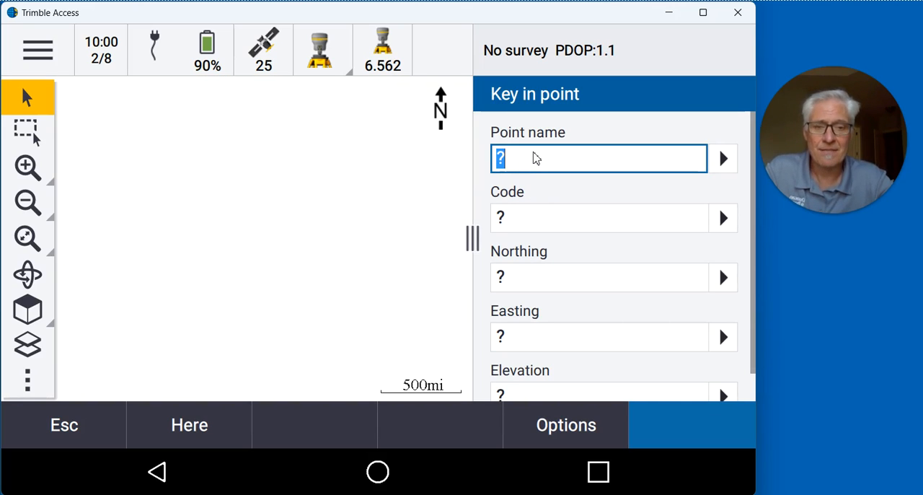
type("100")
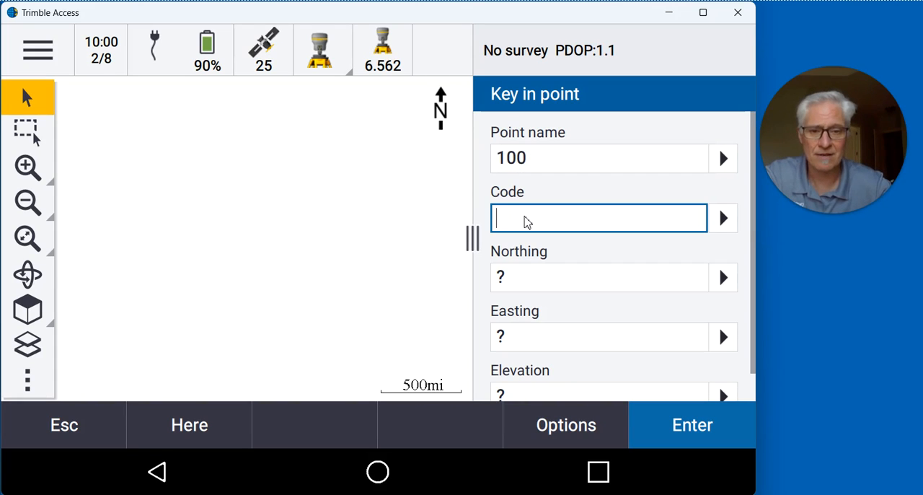
type("BASE")
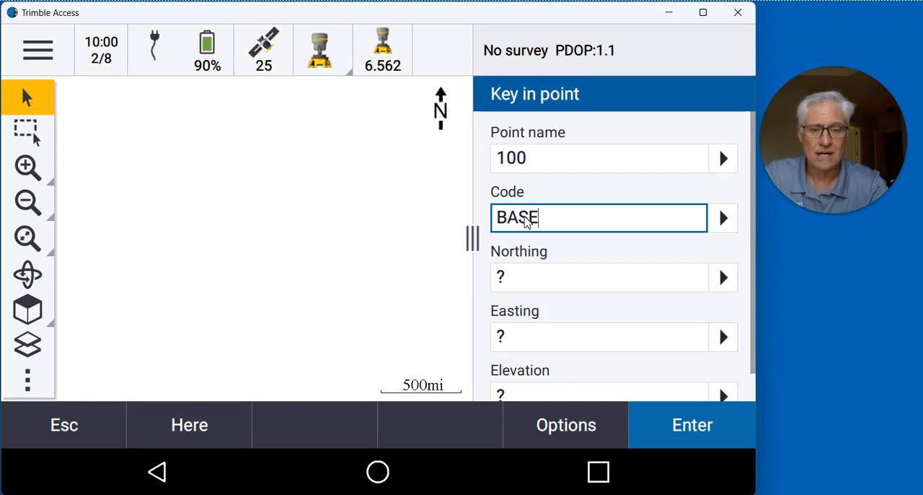
left_click(188, 424)
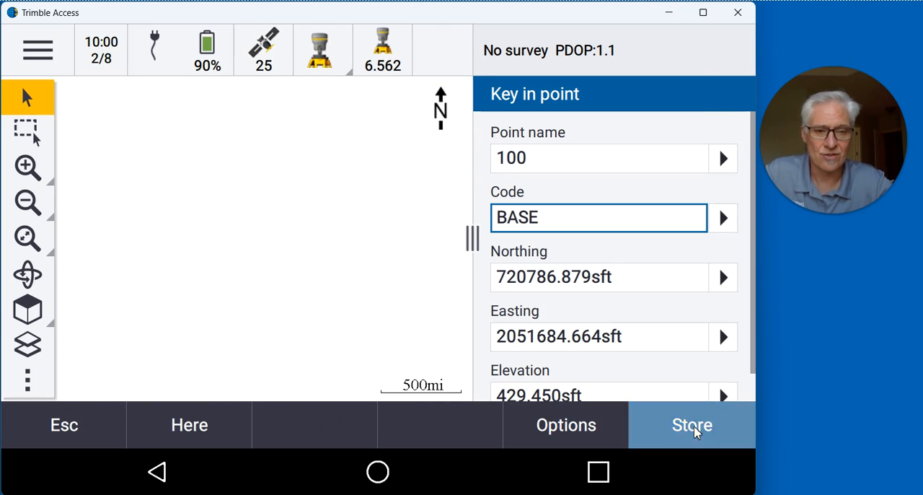
left_click(691, 424)
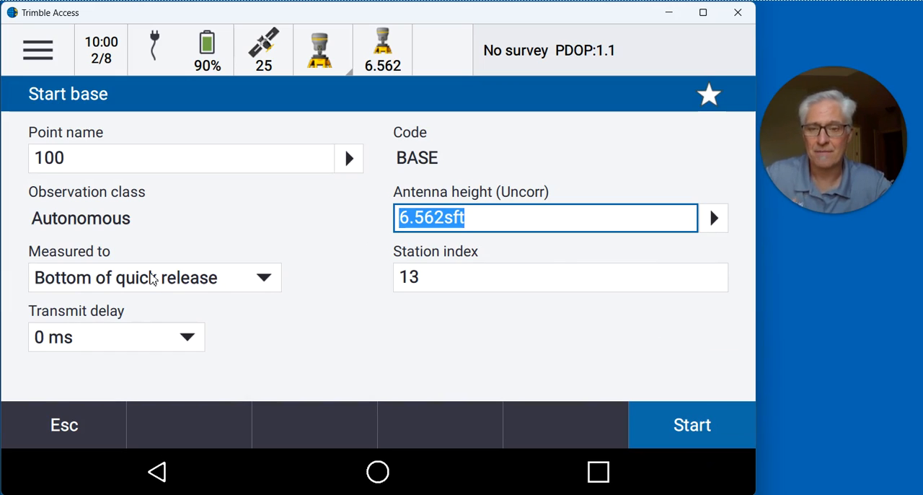
mouse_move(777, 447)
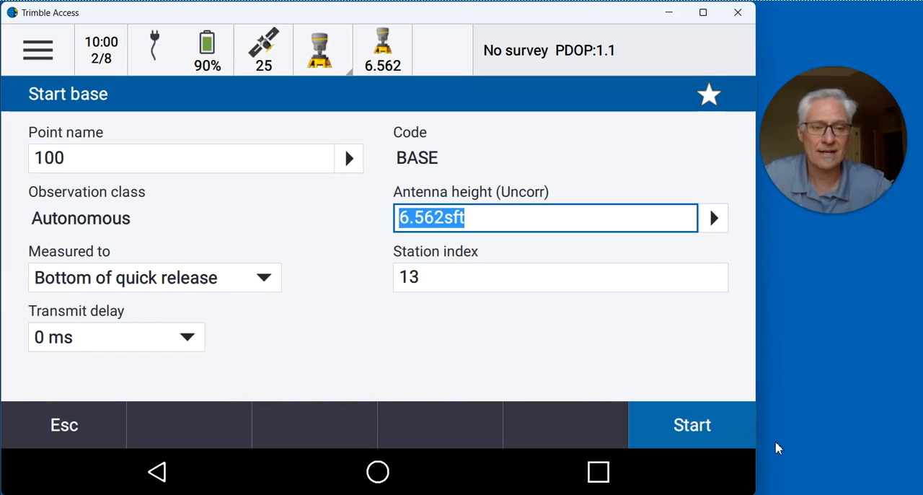
Start the base receiver on point 100 and acknowledge the Base started message.
left_click(691, 424)
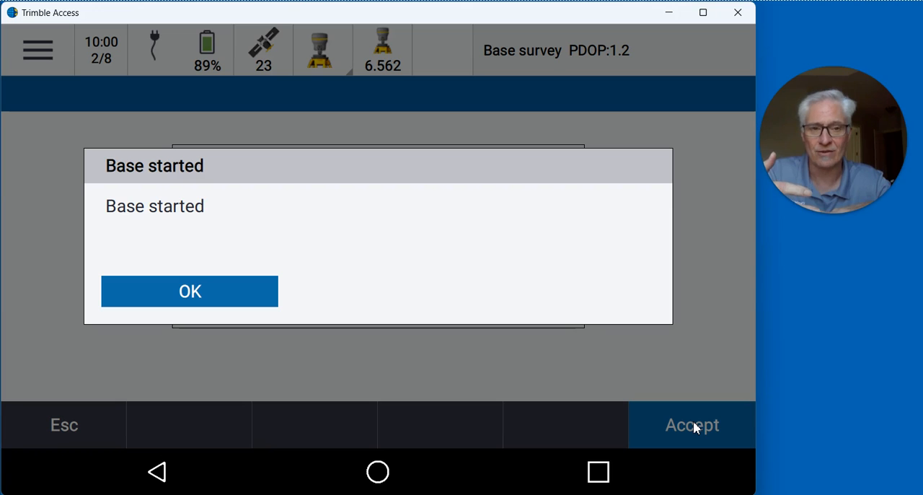
mouse_move(757, 394)
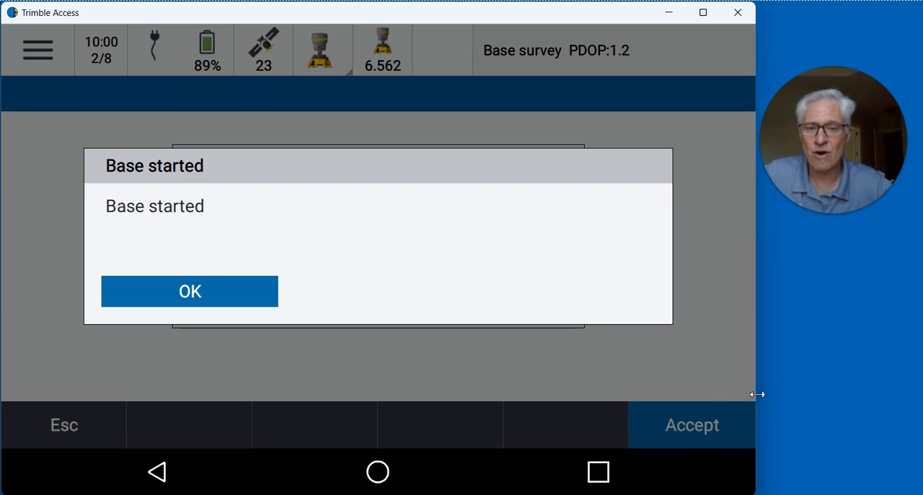
left_click(190, 290)
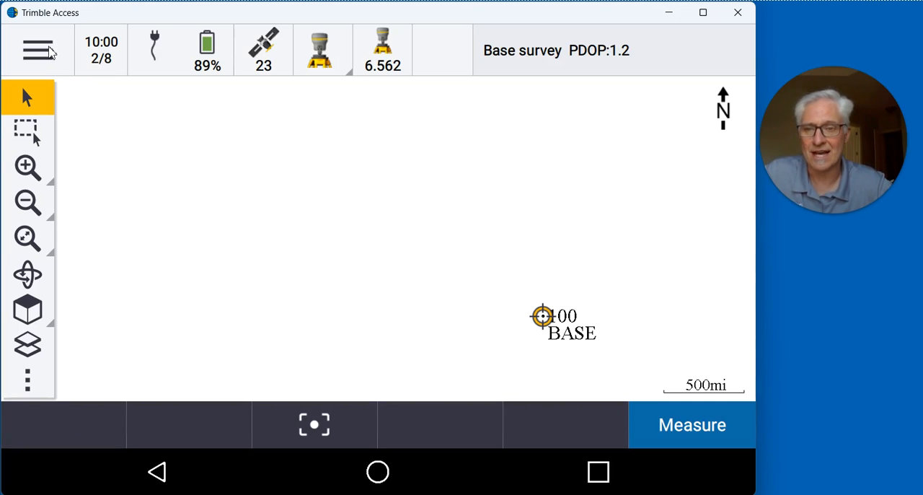
Begin Measure points with RTK and LOGGING, accepting base station 13 for corrections.
left_click(38, 49)
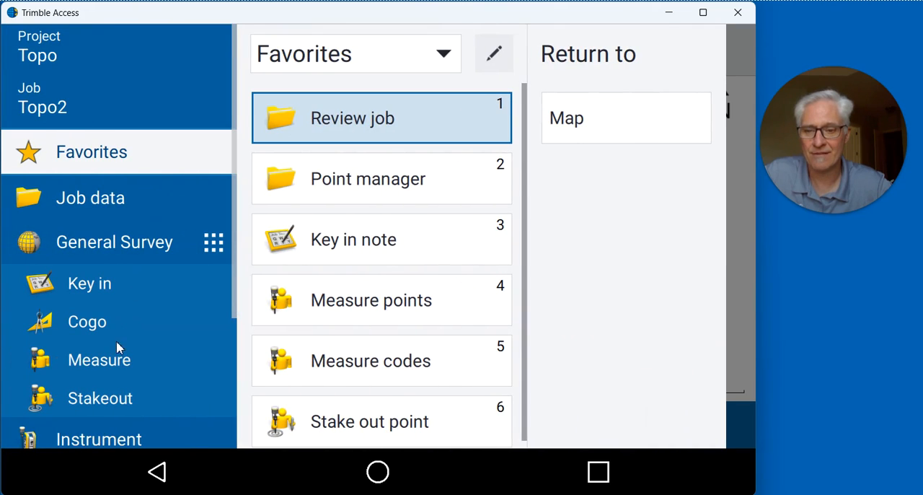
left_click(98, 359)
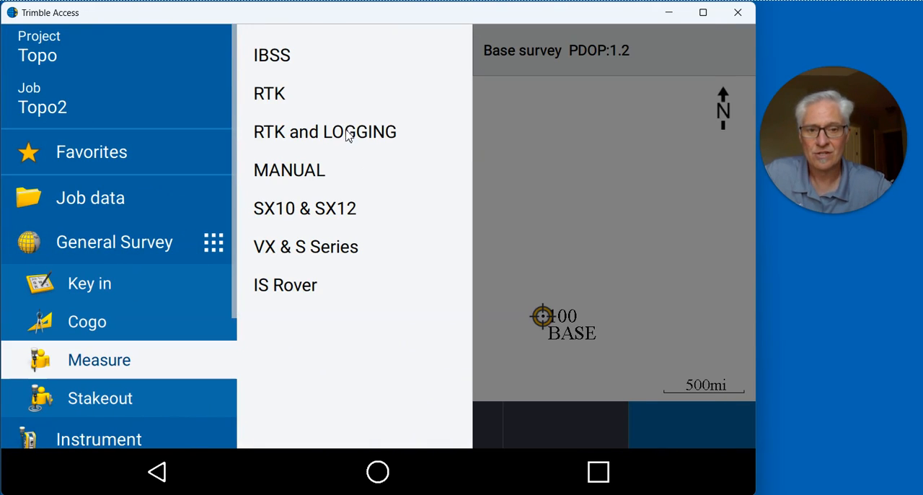
left_click(325, 132)
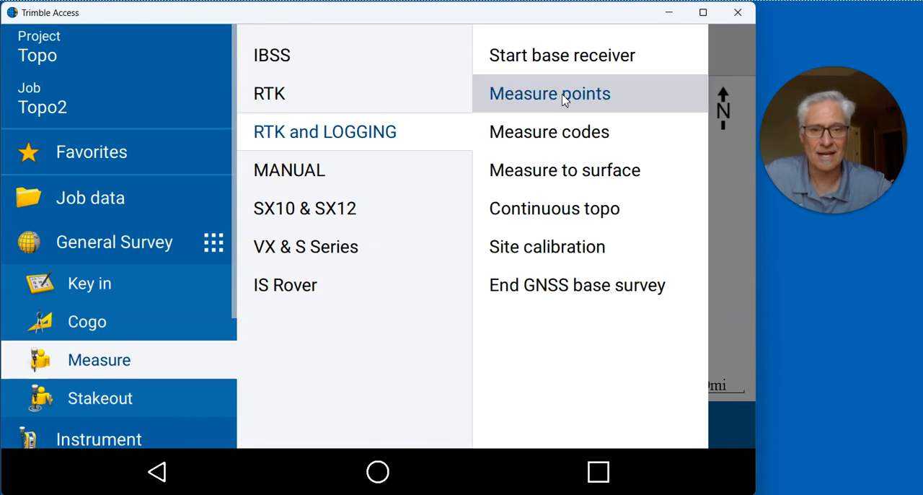
left_click(550, 92)
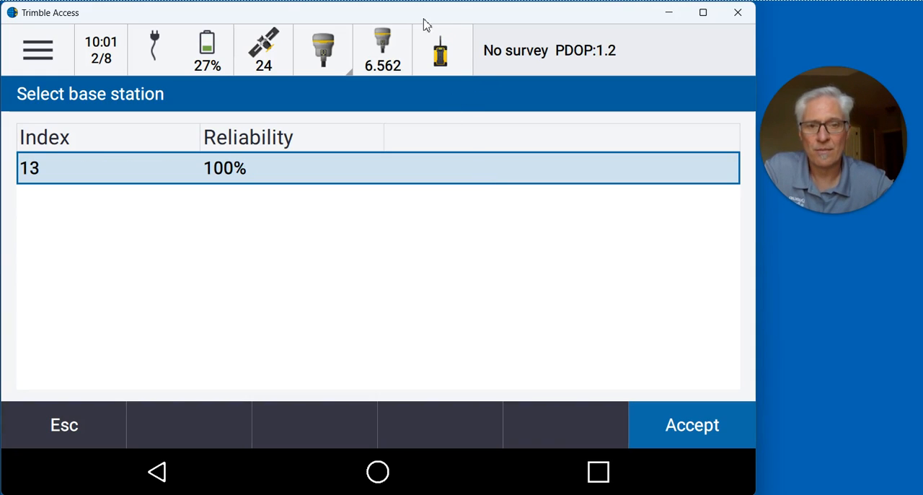
mouse_move(458, 41)
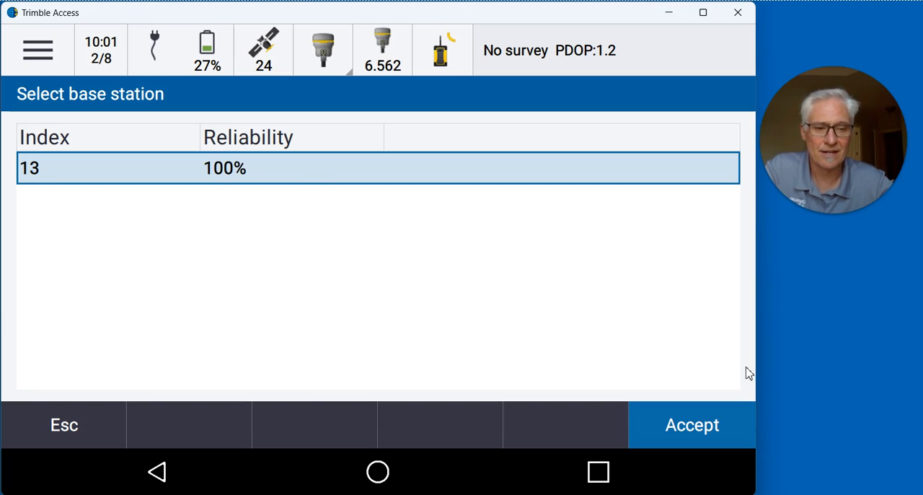
left_click(690, 424)
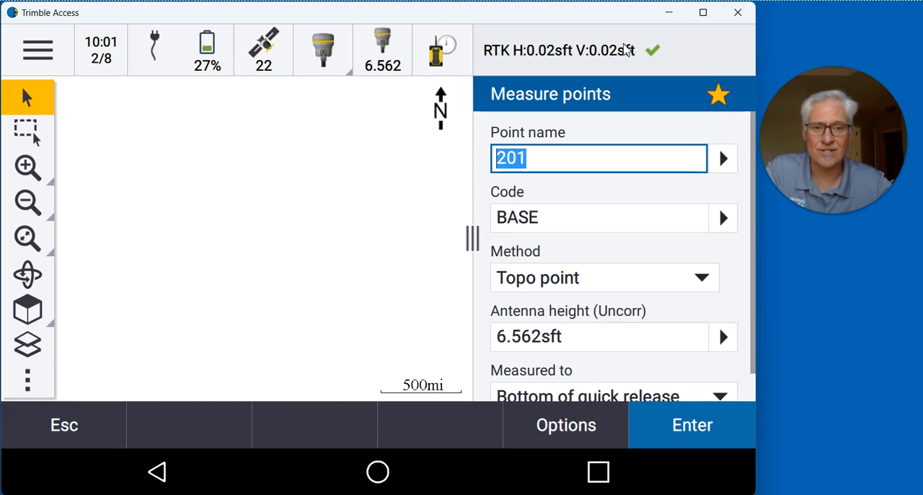
mouse_move(613, 52)
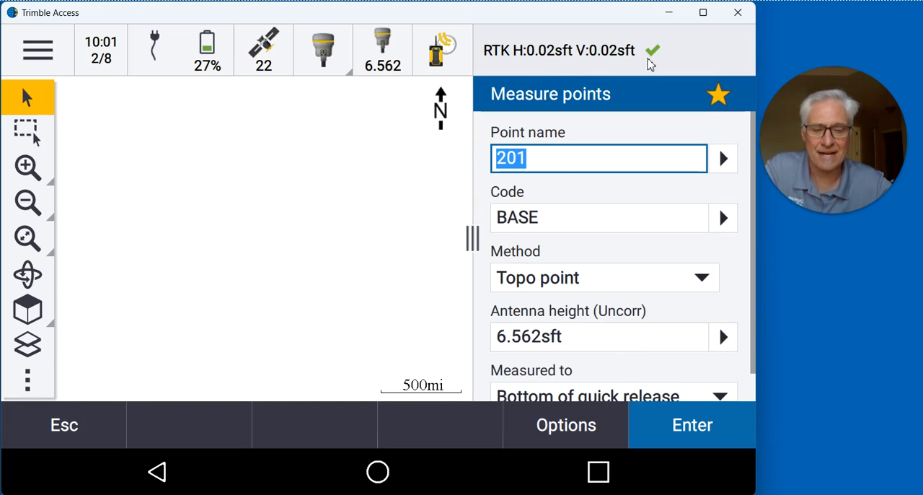
Measure point 300 with code GS replacing BASE, and store it.
type("300")
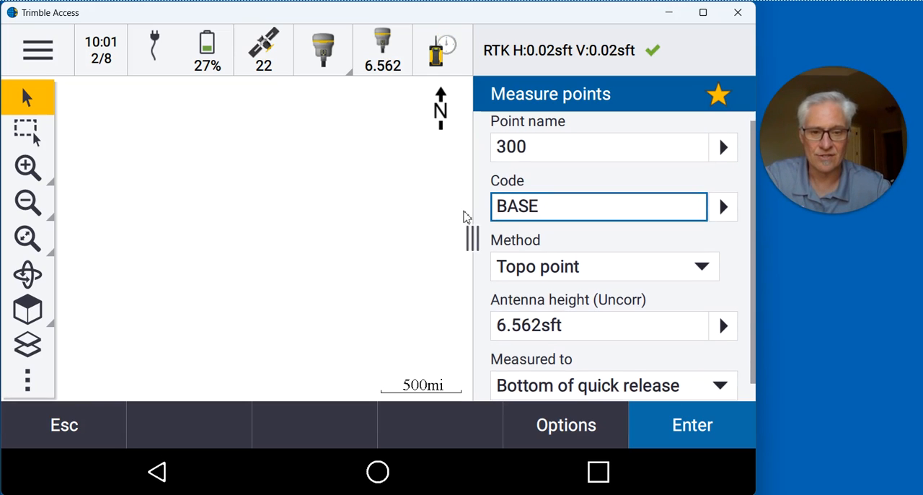
double_click(516, 208)
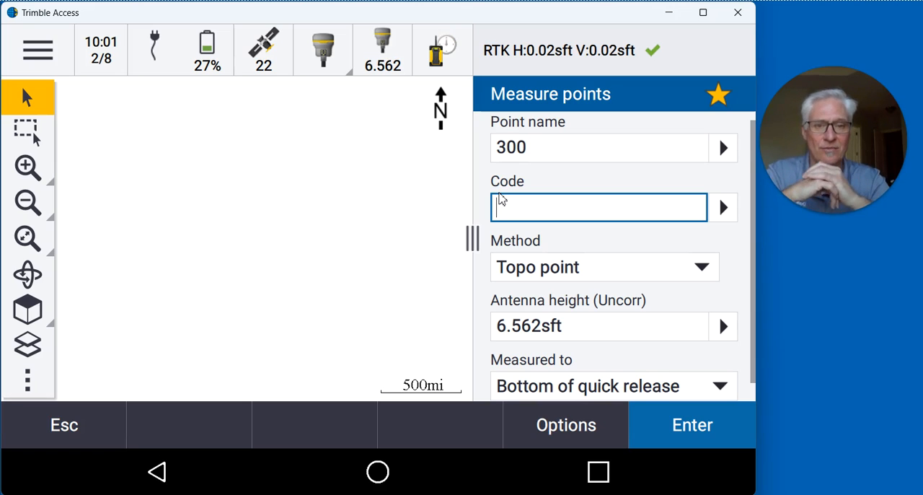
type("G")
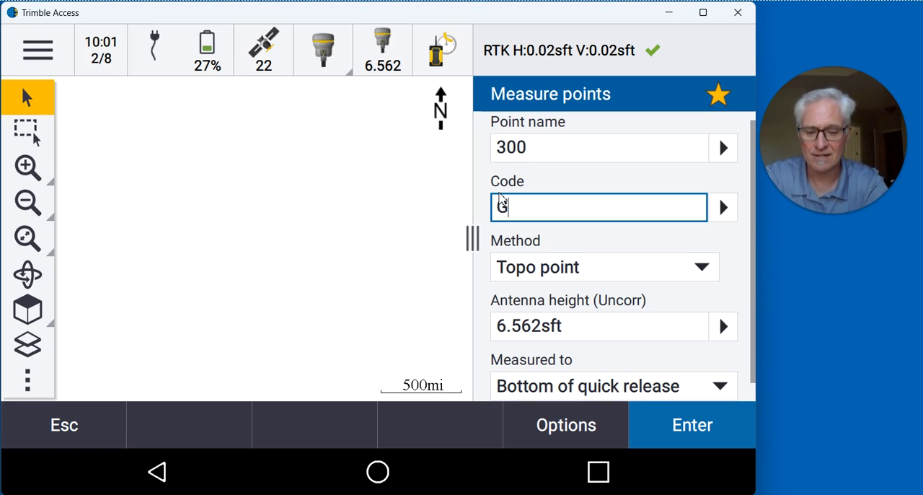
type("S")
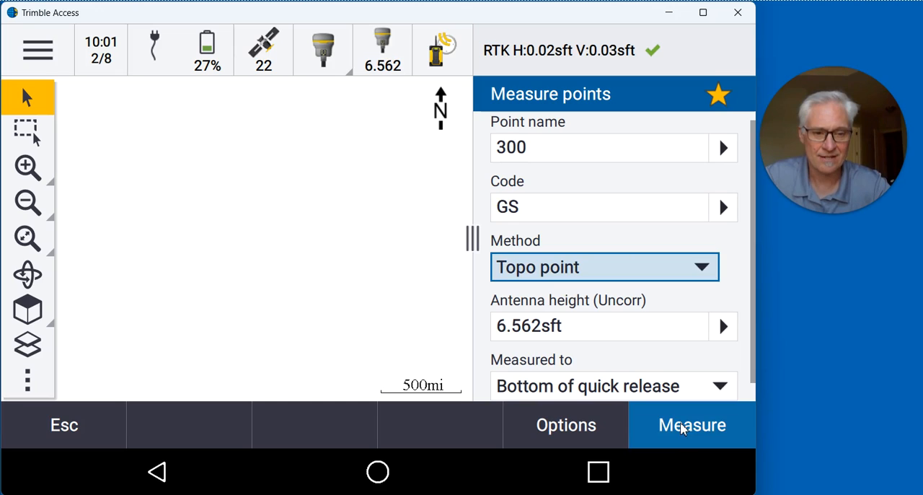
left_click(692, 424)
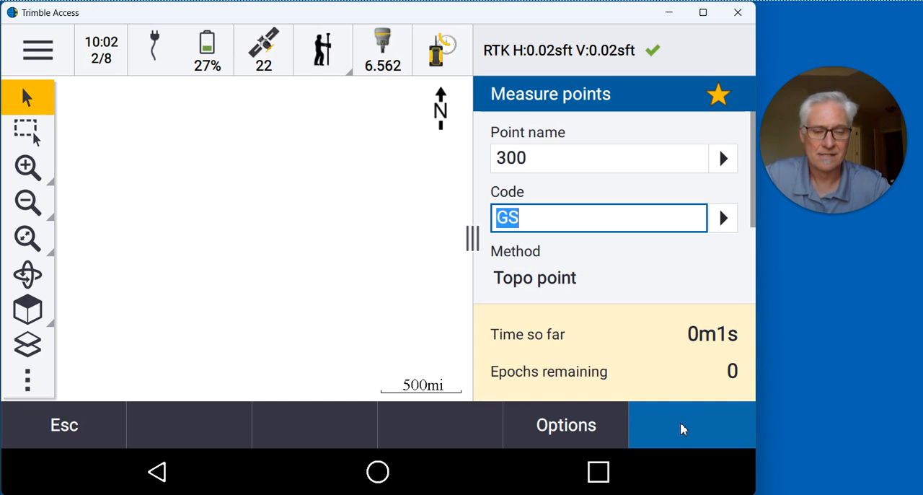
left_click(690, 424)
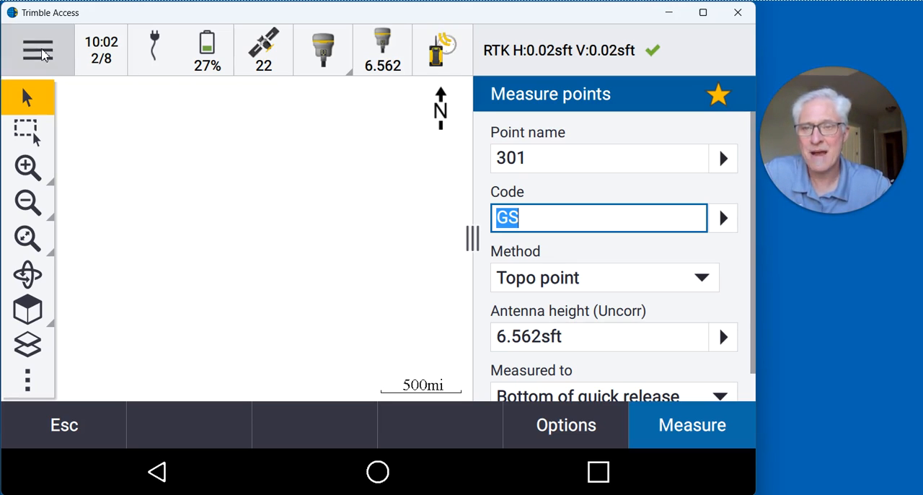
End the rover GNSS survey and answer Yes to power down its receiver.
left_click(37, 49)
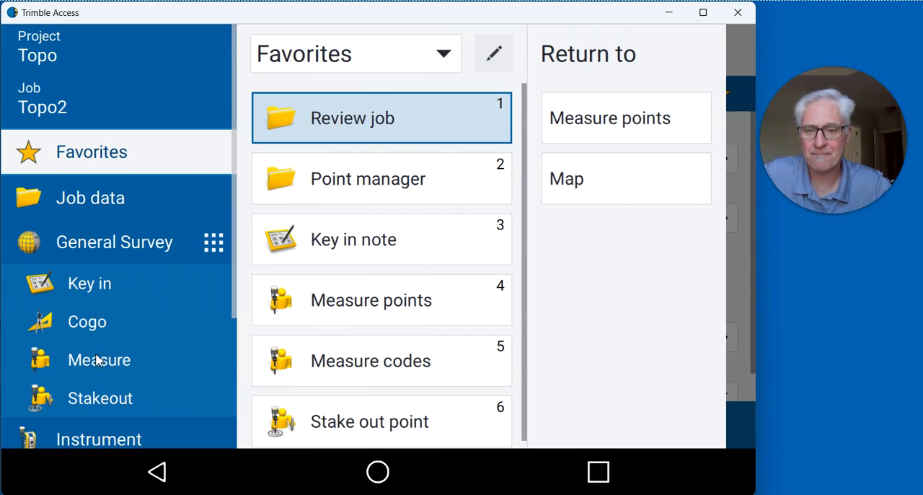
left_click(98, 359)
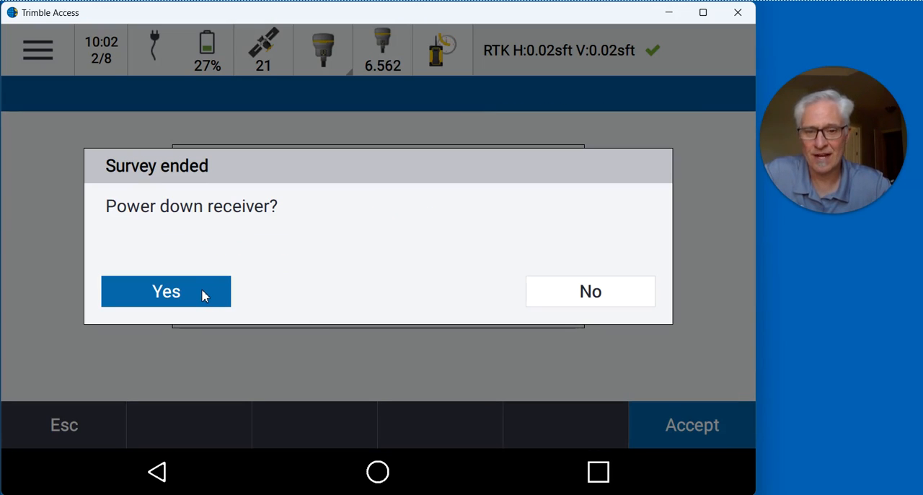
left_click(166, 290)
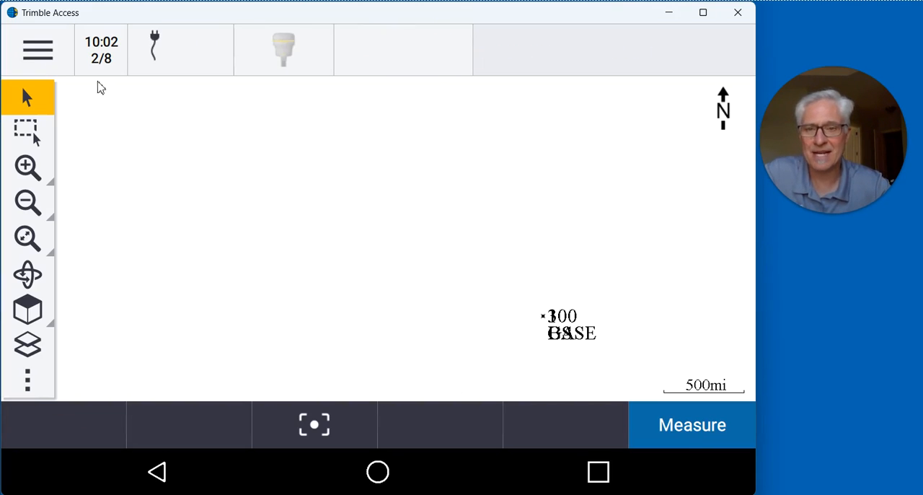
End the GNSS base survey, answering No to keep the receiver powered on.
left_click(37, 49)
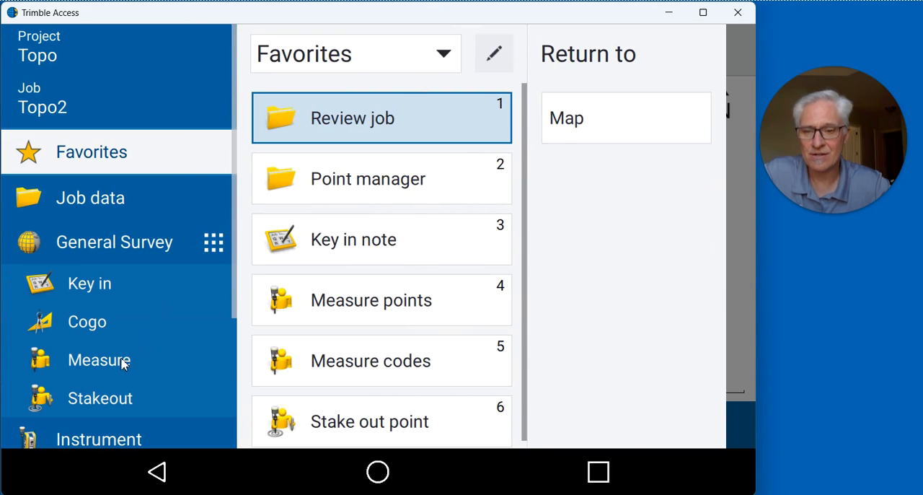
left_click(98, 359)
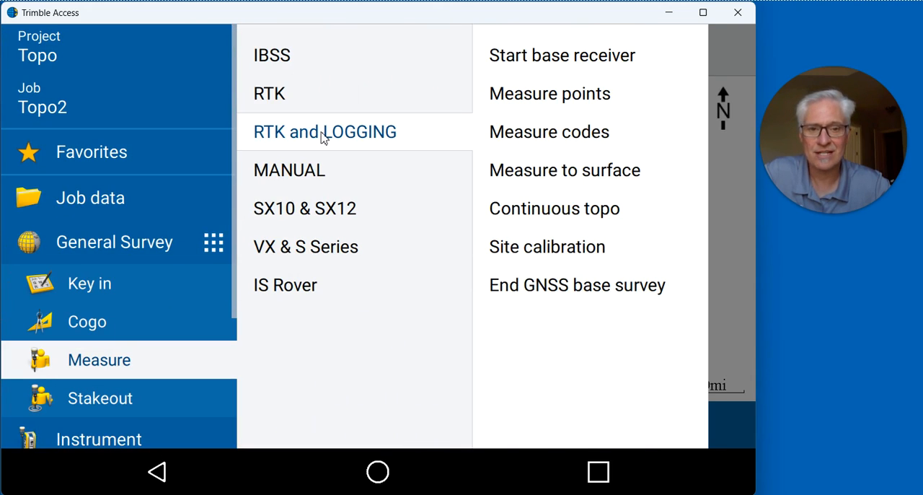
mouse_move(563, 288)
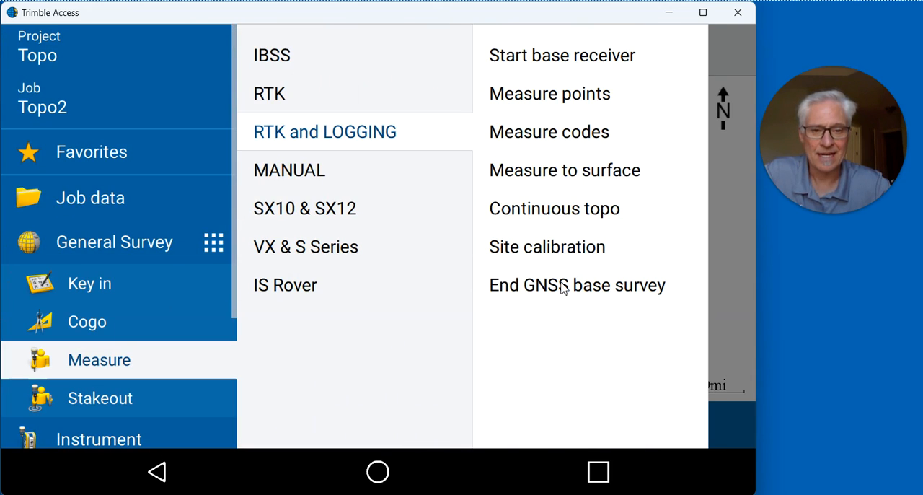
left_click(562, 55)
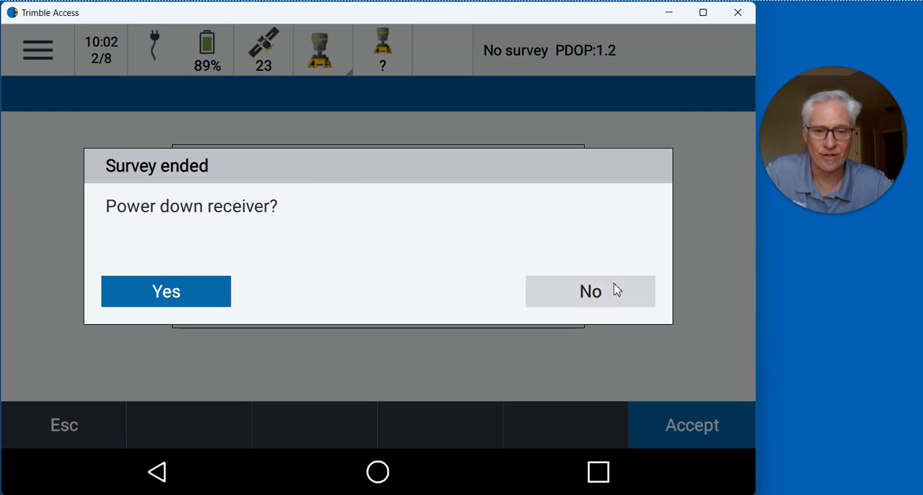
left_click(590, 290)
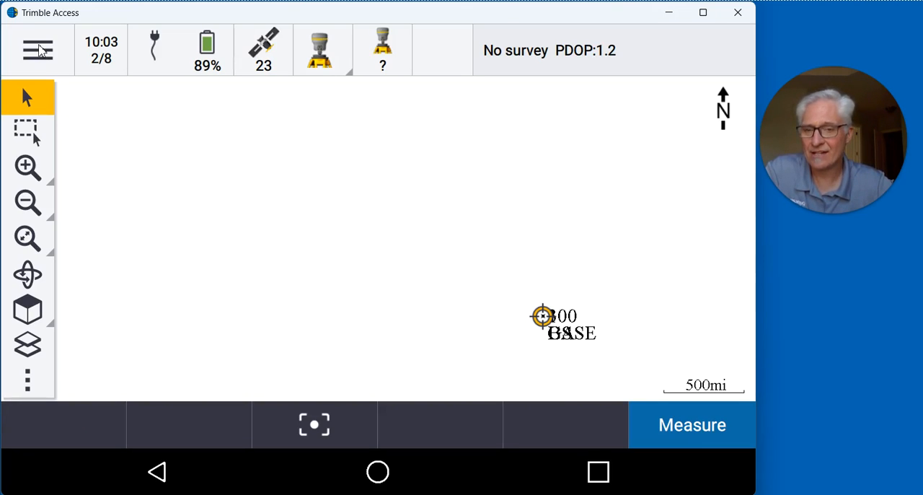
List the files stored on the base receiver via Instrument > Receiver files.
left_click(37, 49)
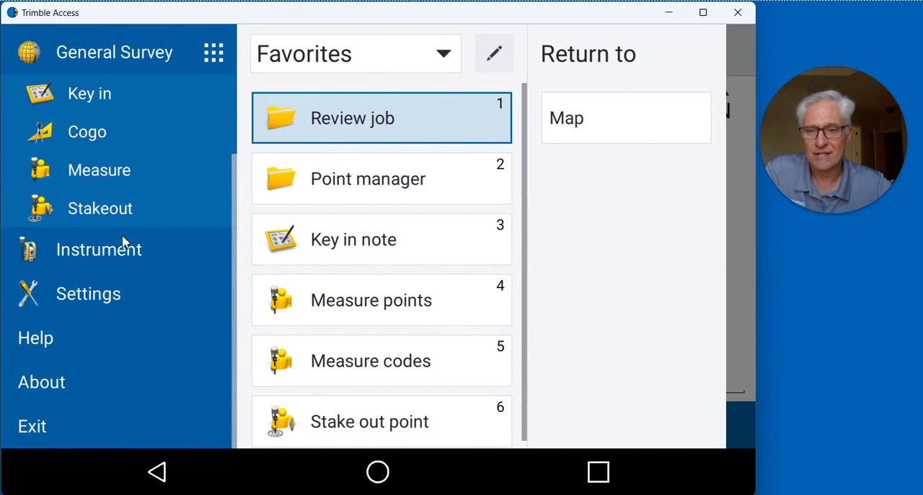
left_click(98, 248)
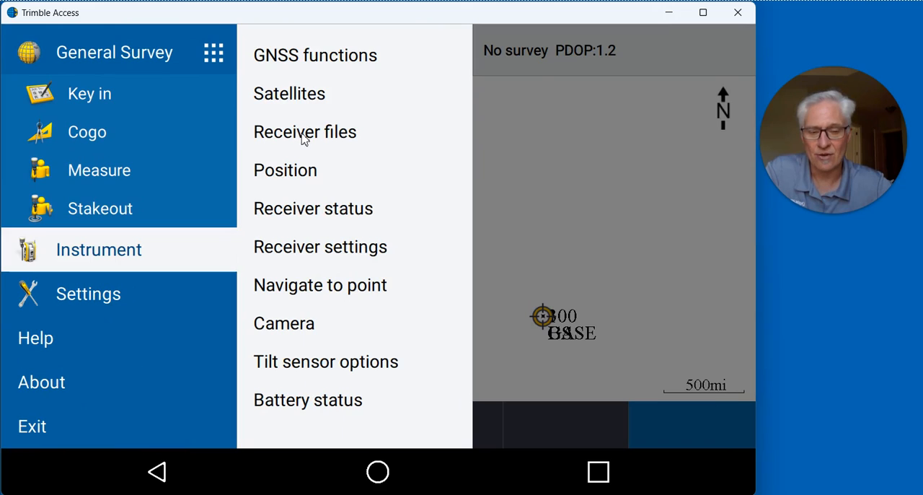
left_click(305, 131)
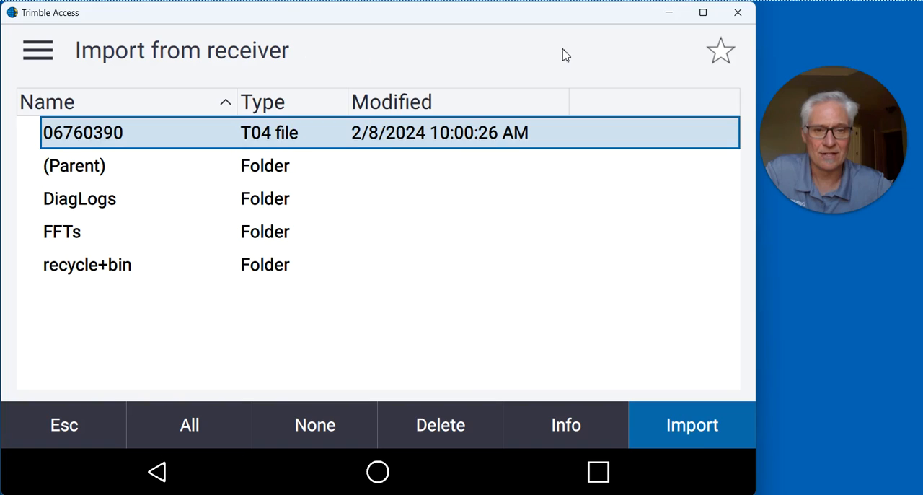
mouse_move(165, 120)
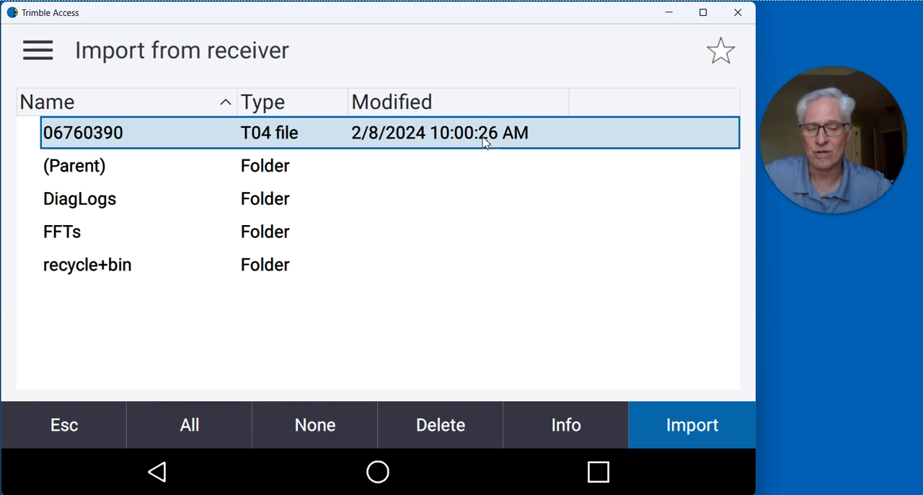
Import T04 file 06760390 and start copying it to the controller.
left_click(83, 132)
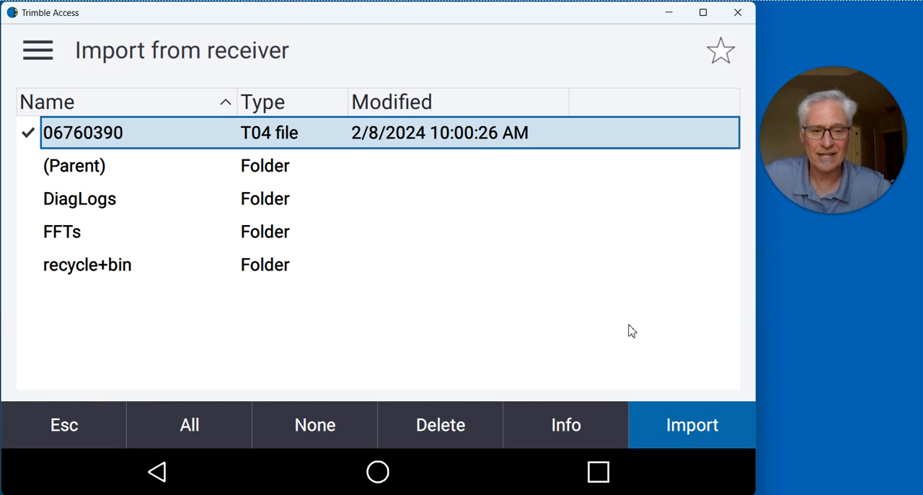
left_click(689, 424)
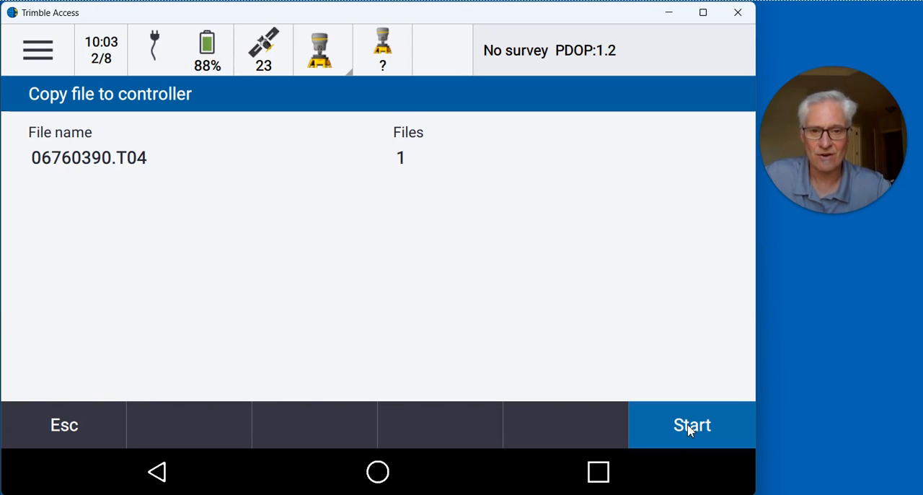
left_click(690, 424)
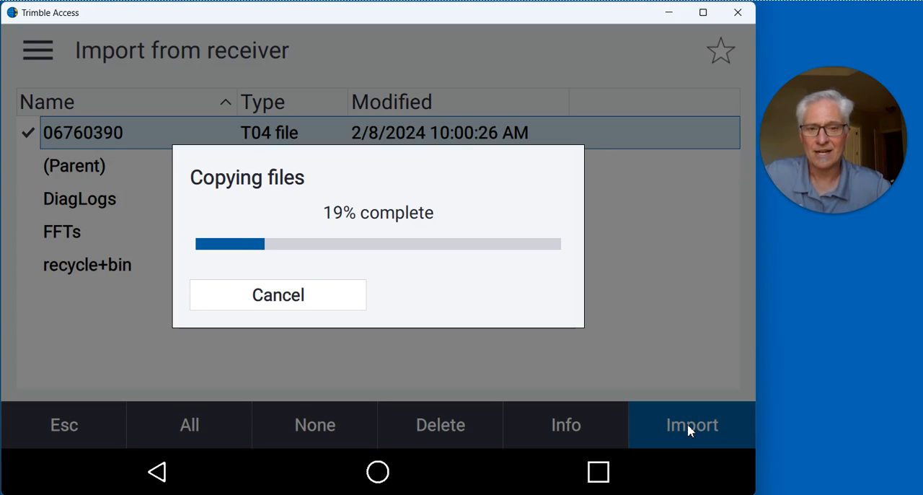